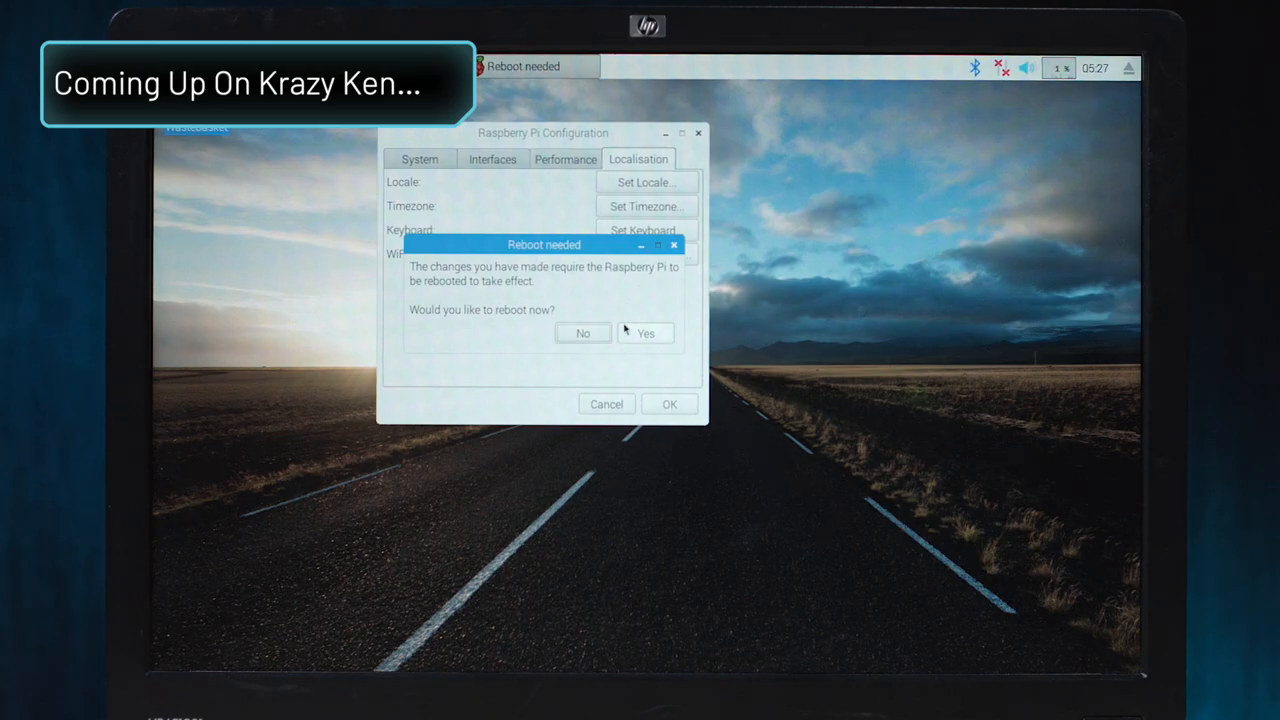
- Accept the reboot prompt, then launch memorypuzzle from the Python games list
left_click(582, 333)
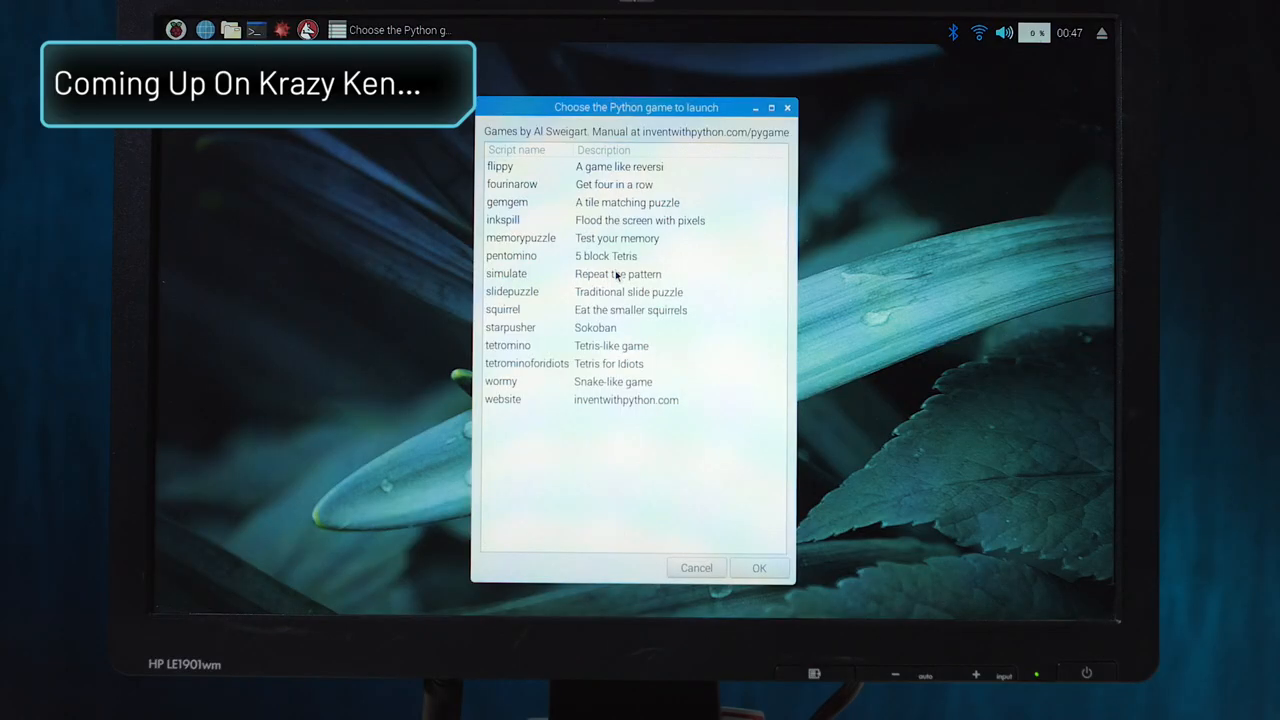
left_click(758, 567)
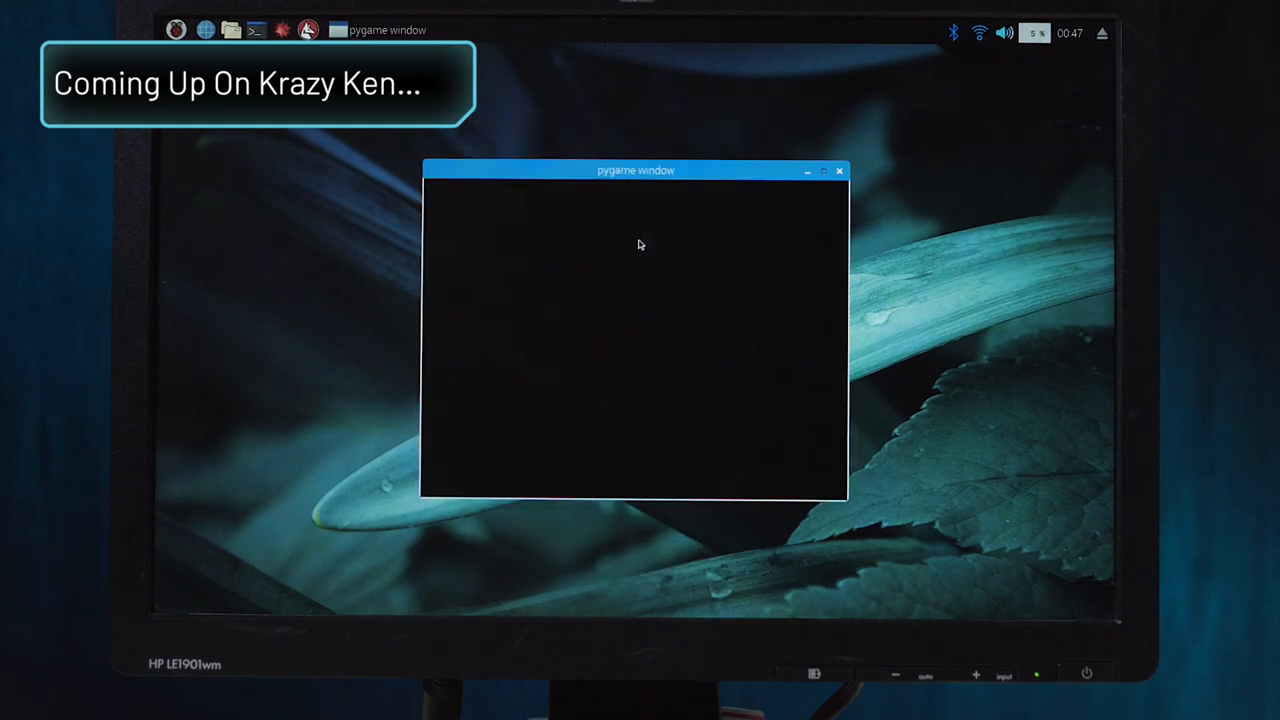